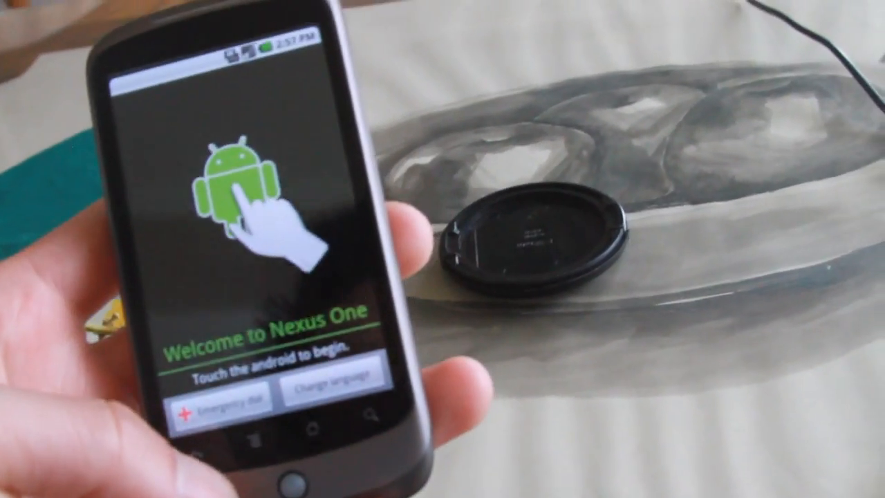
Touch the green Android on the Welcome to Nexus One screen to reach the tutorial introduction
{"action": "left_click", "coordinate": [228, 208]}
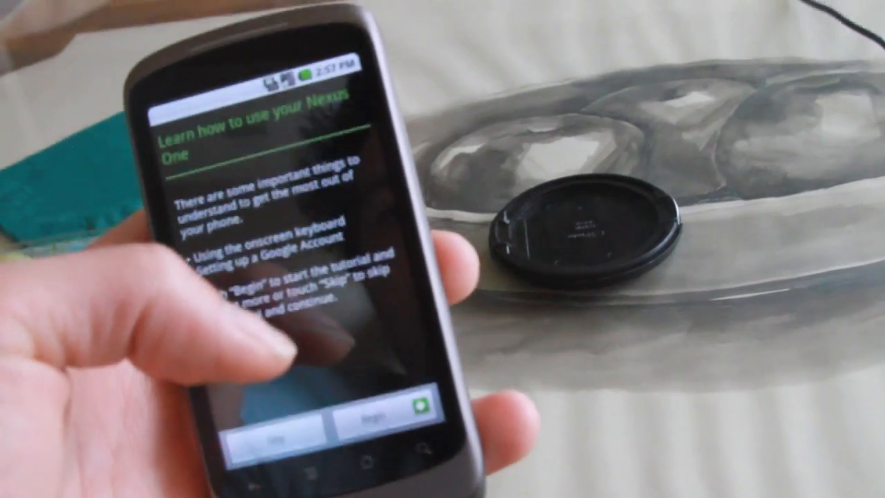